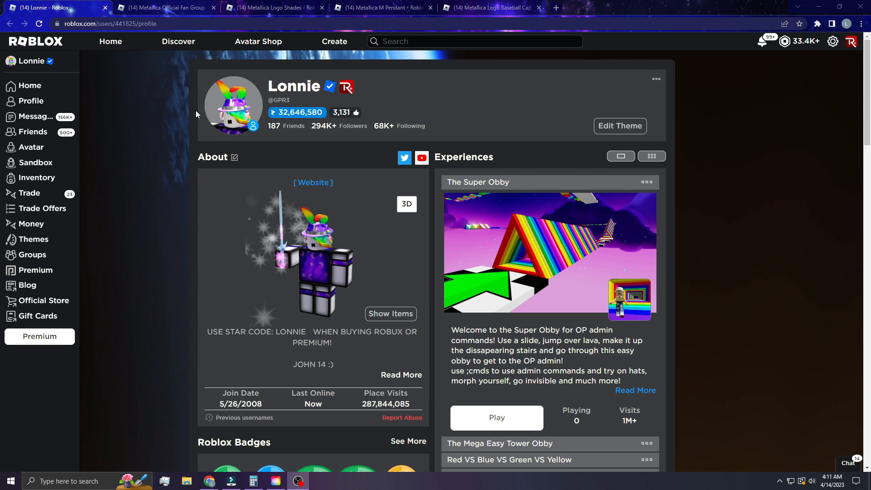
Step: Switch to the Metallica Official Fan Group page showing its Store of avatar items
click(164, 8)
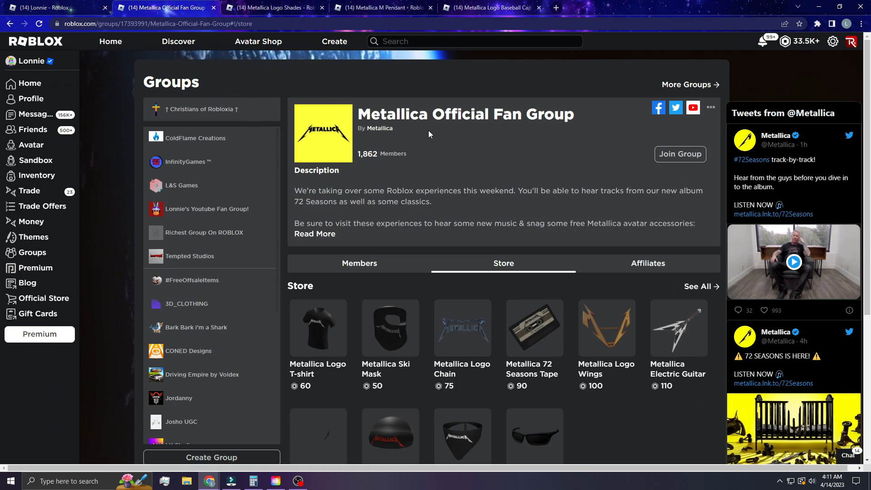
Step: View the Metallica account's user profile with its bio, join date and friends
click(379, 128)
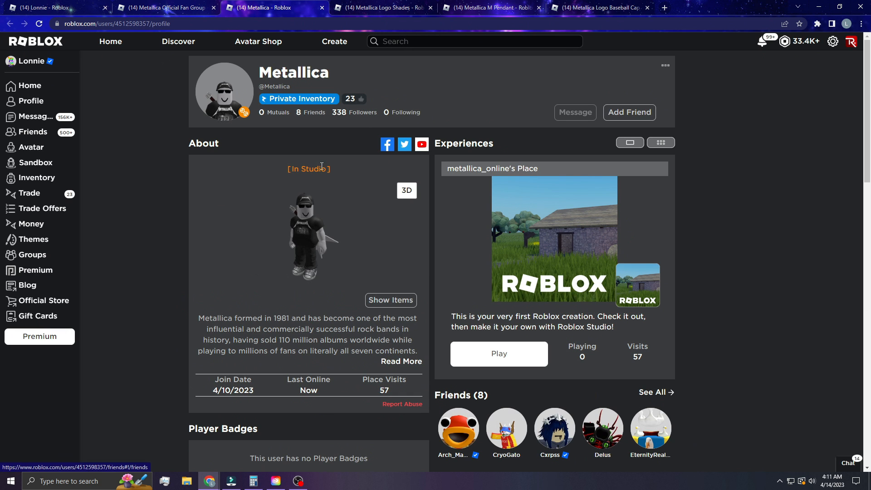
mouse_move(308, 184)
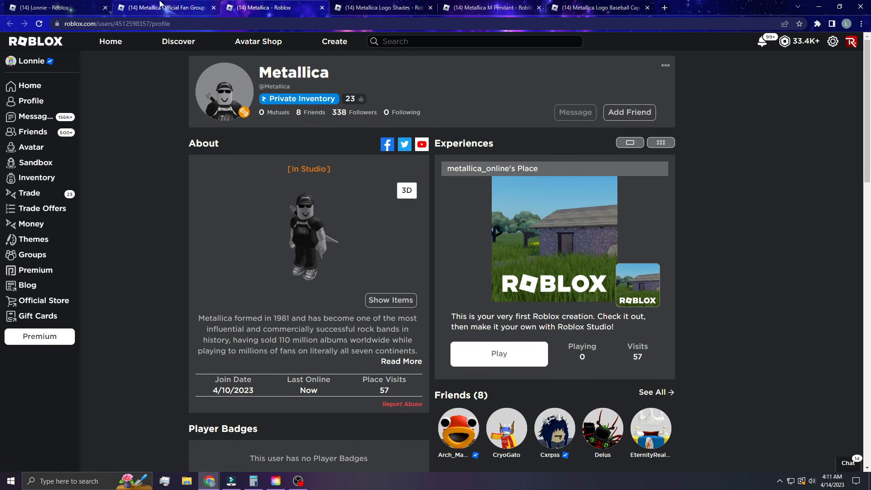
Step: Try the Metallica Logo Shades on the avatar with a head close-up, then view the M Pendant item
click(165, 7)
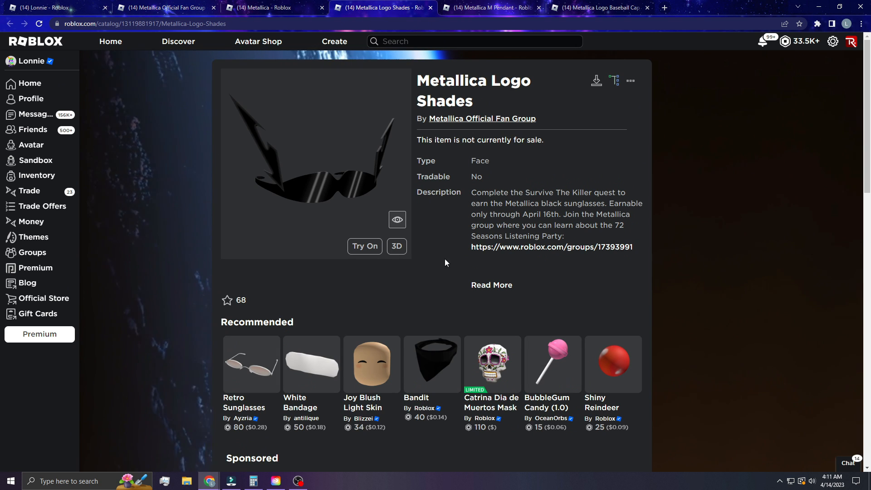
click(364, 245)
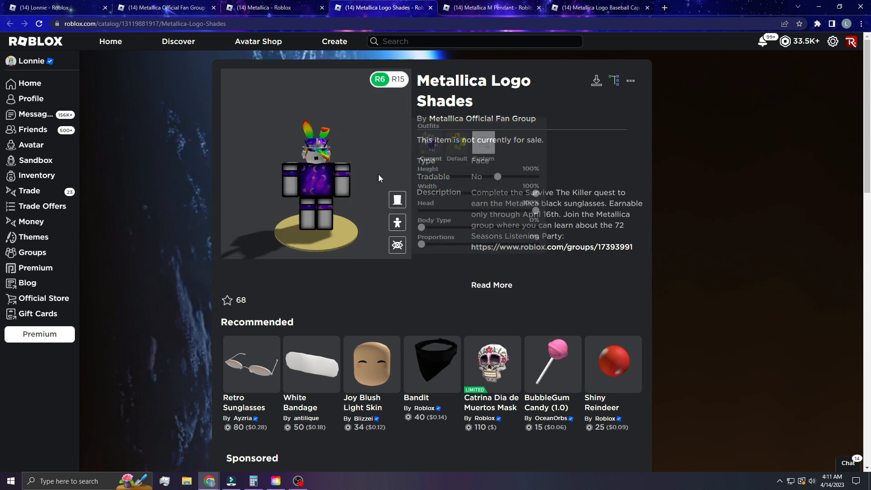
click(398, 244)
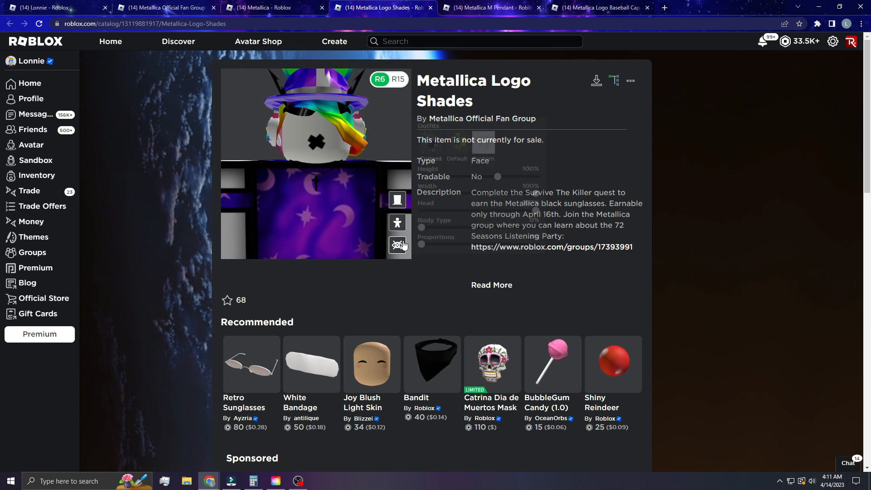
click(491, 7)
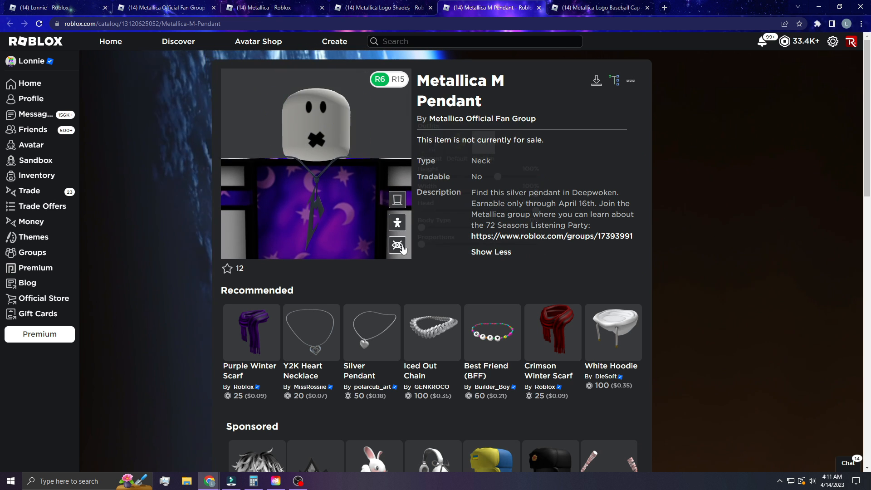
Step: Try the Metallica Logo Baseball Cap on the avatar and expand its Apeirophobia quest description
click(597, 8)
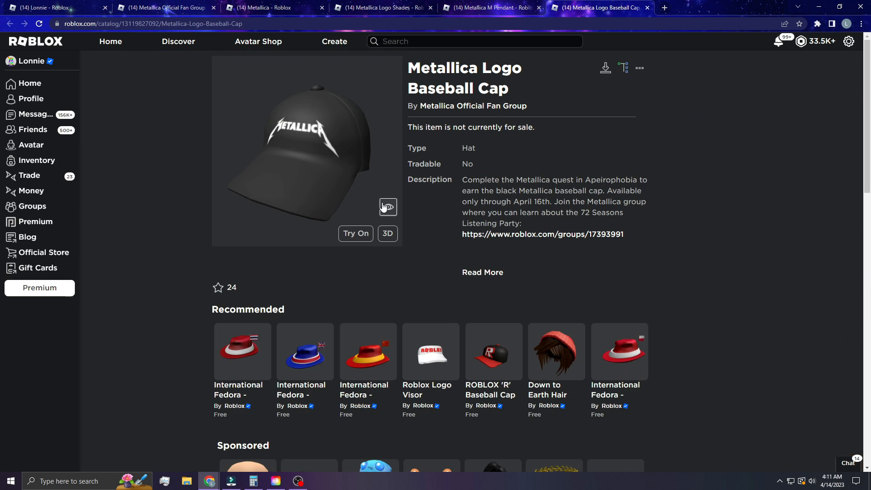
click(355, 233)
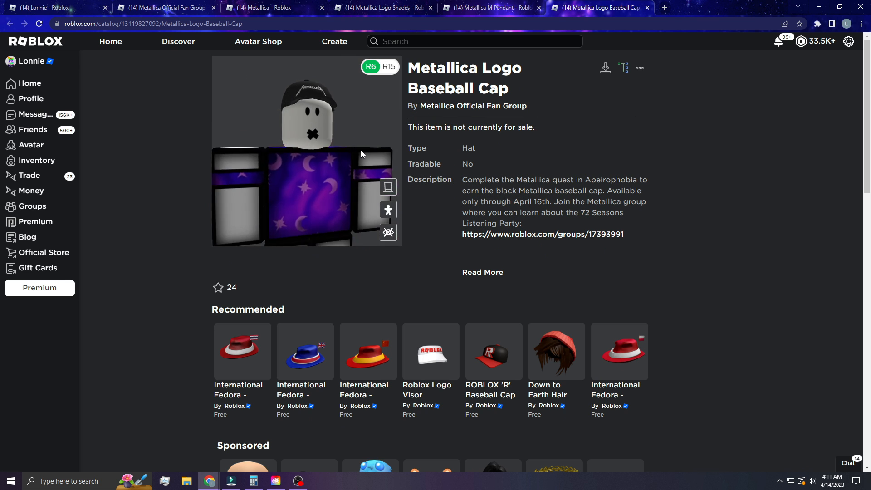
click(388, 231)
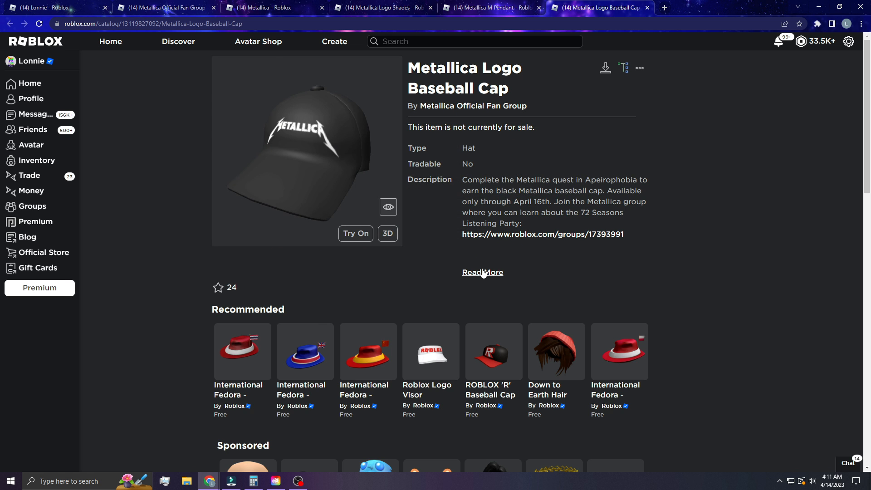
click(481, 272)
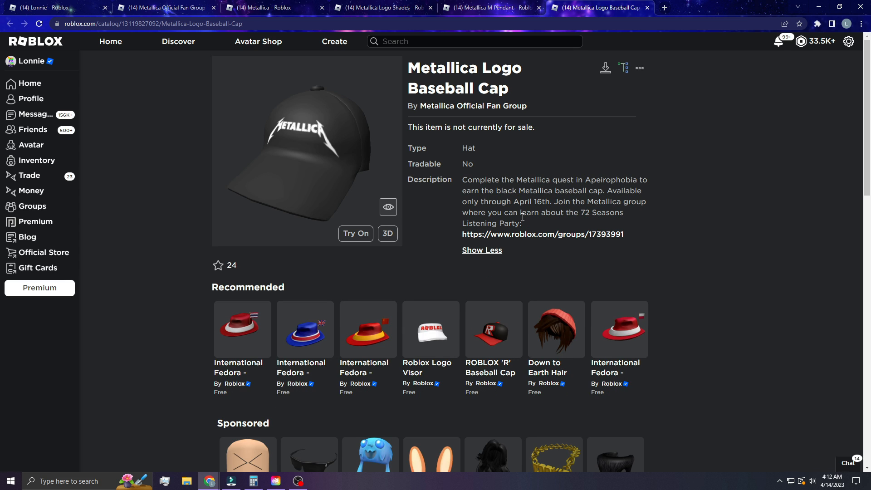
mouse_move(296, 190)
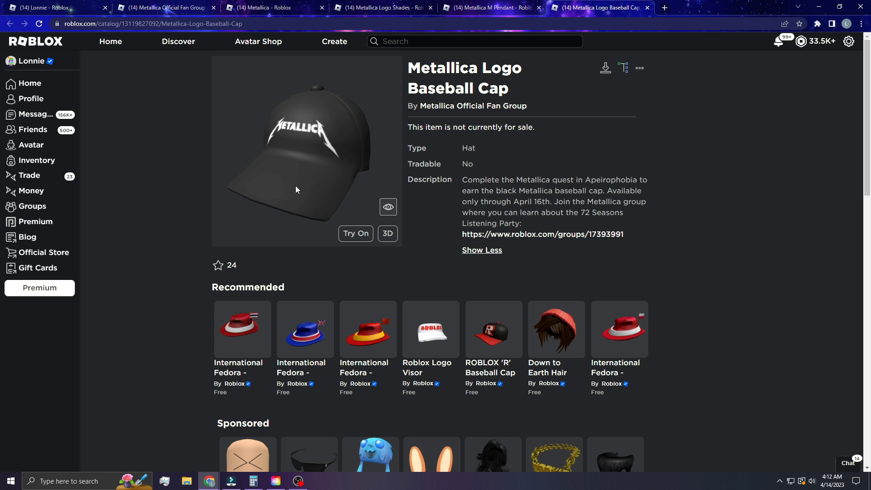
Step: Return to the Logo Shades item, expand its description and follow the roblox.com/groups link
click(489, 7)
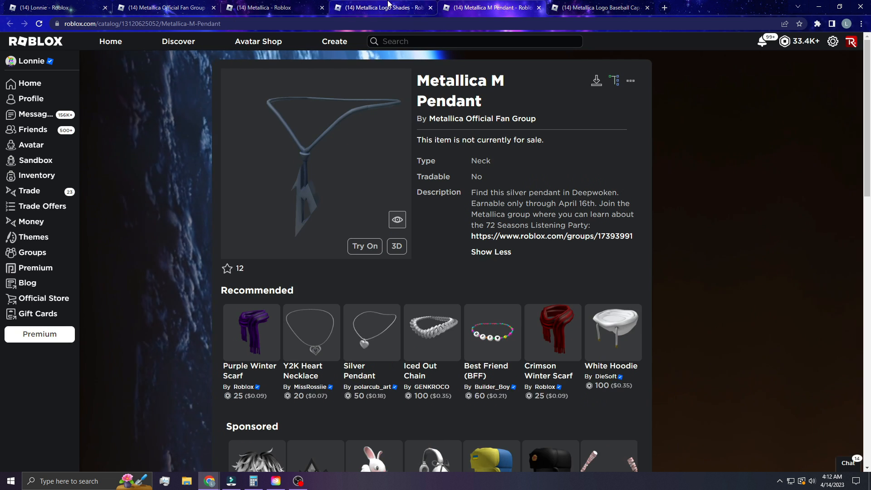
click(382, 8)
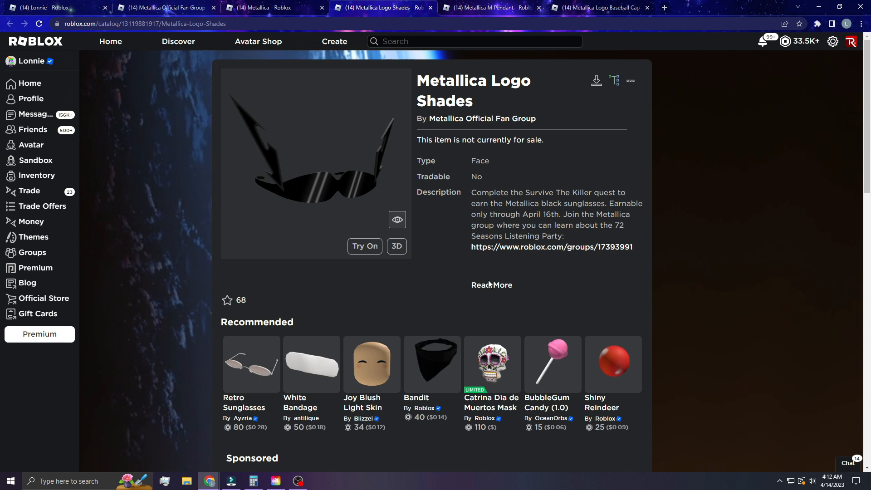
click(491, 284)
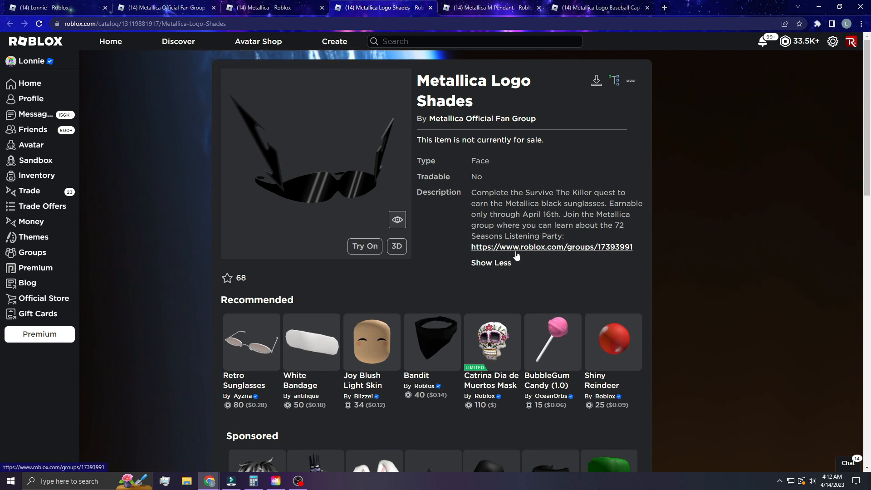
click(551, 246)
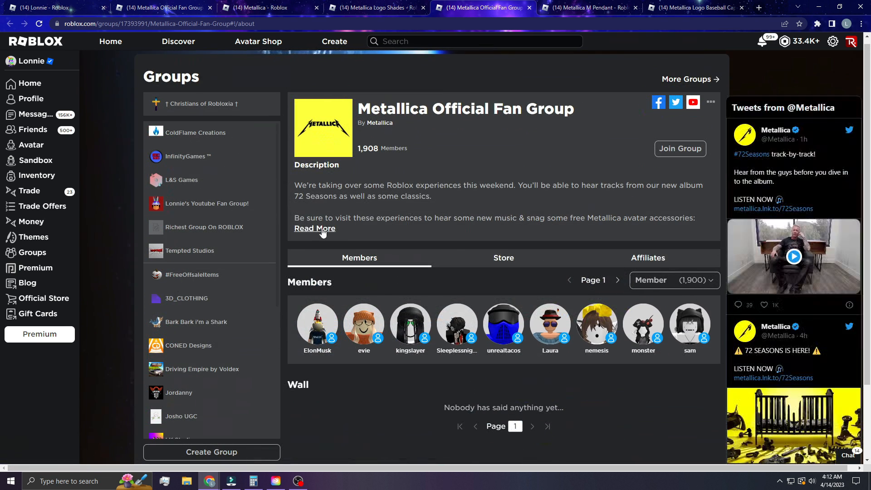
Step: Expand the group description listing Apeirophobia, Deepwoken, Frontlines, Piggy and Survive the Killer
click(315, 228)
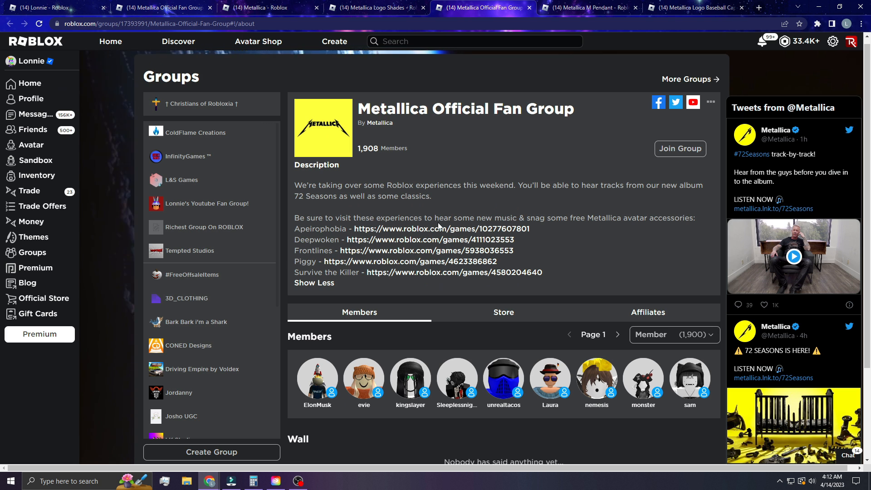
mouse_move(420, 150)
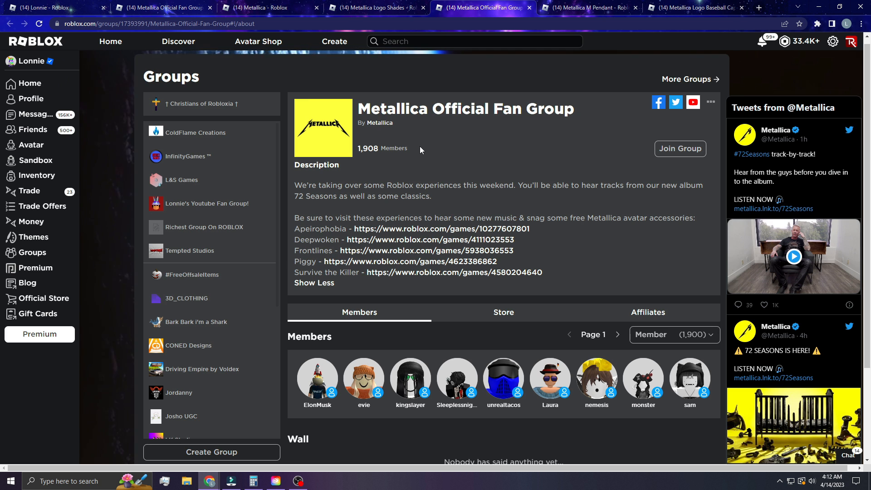